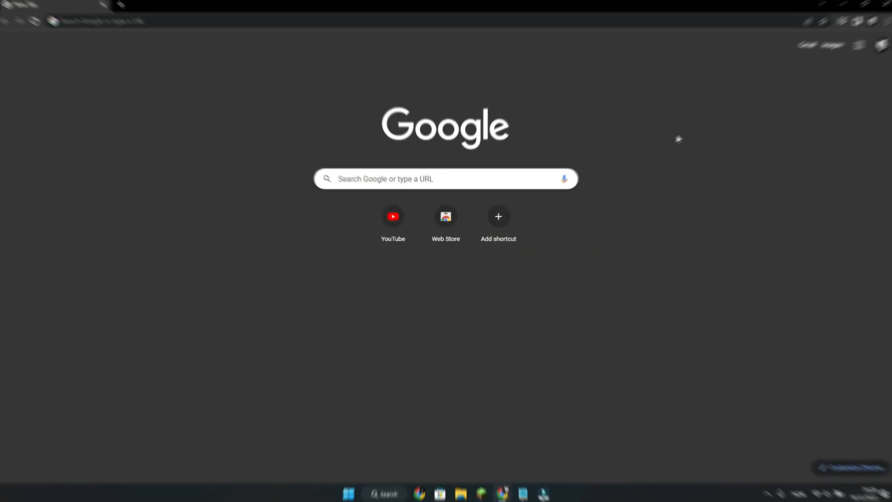
Open Chrome's Settings page through the three-dot menu.
click(881, 24)
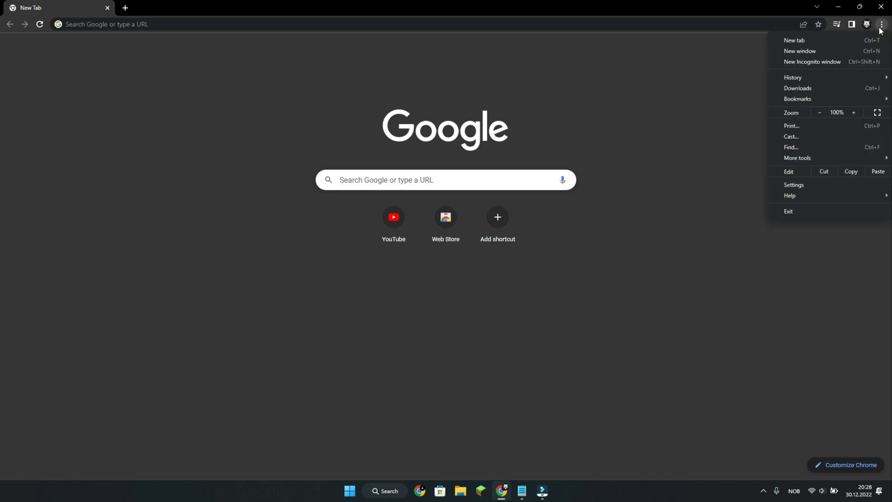
click(793, 185)
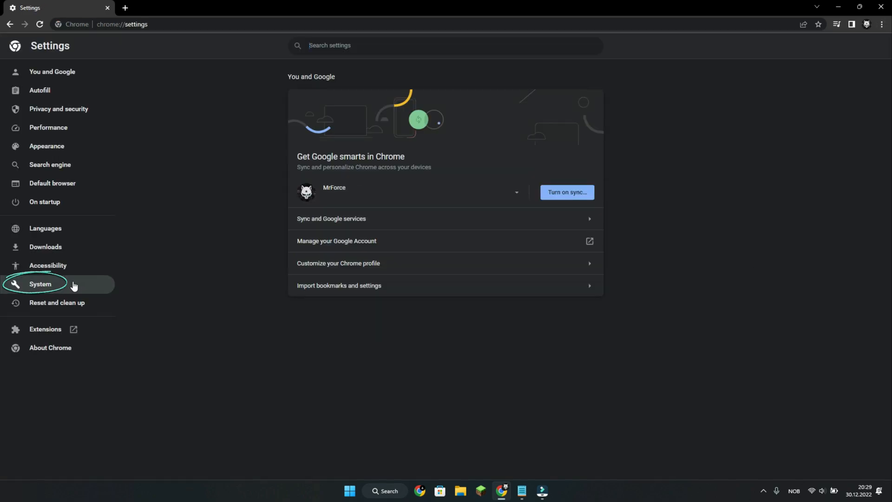
In System settings, switch off 'Use hardware acceleration when available'.
click(40, 284)
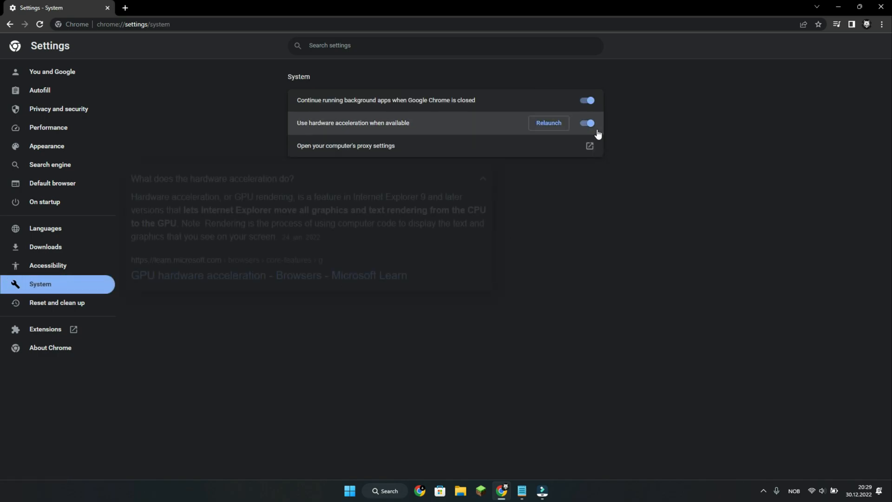
click(587, 123)
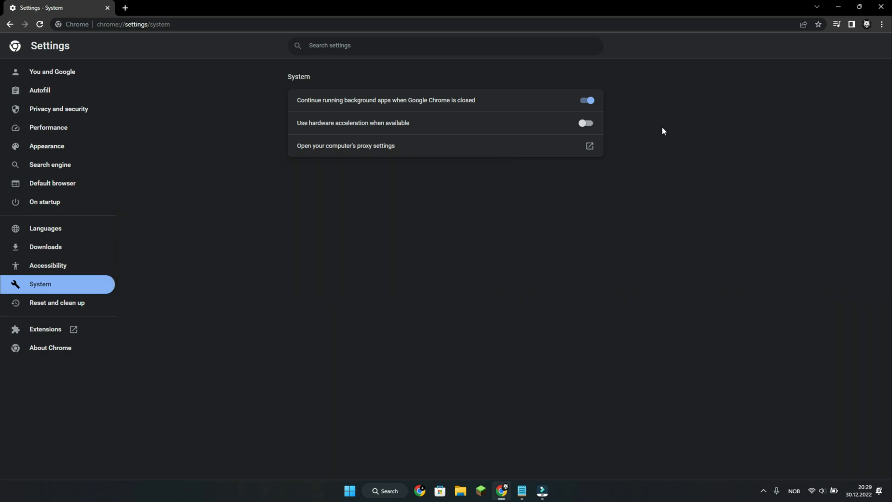
Switch off 'Continue running background apps when Google Chrome is closed'.
click(585, 101)
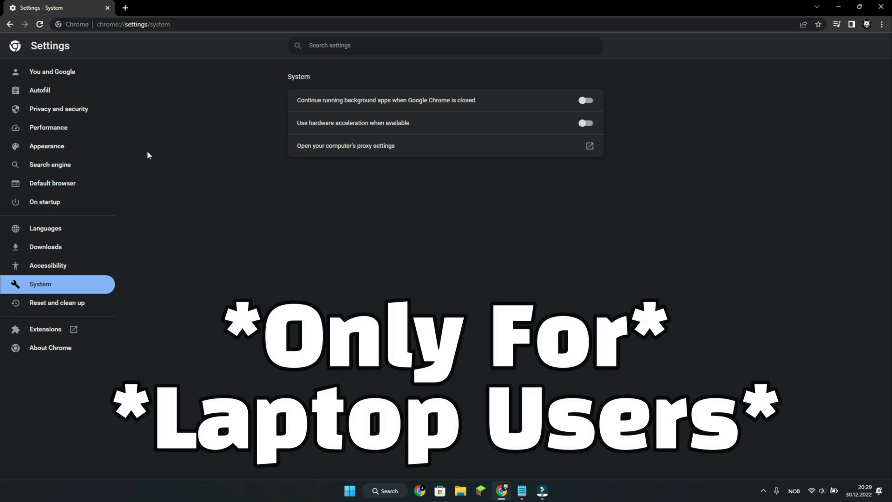
Switch on the Memory Saver toggle under Performance settings.
click(48, 127)
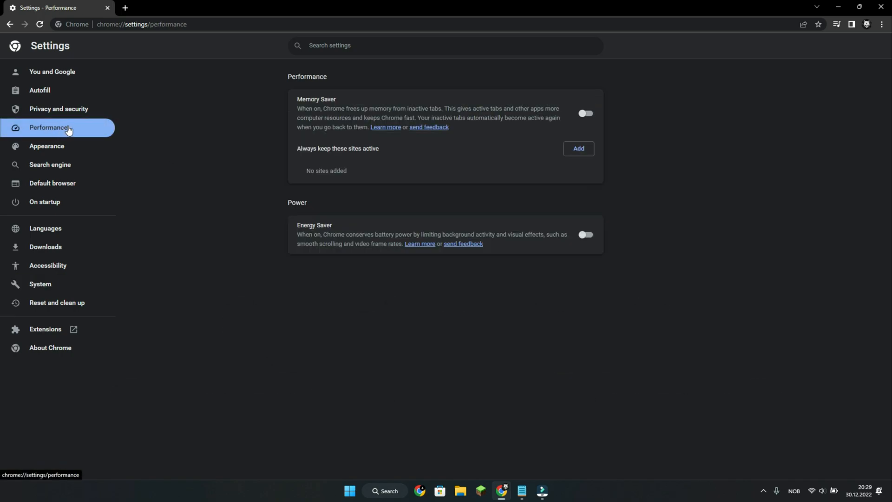
click(585, 113)
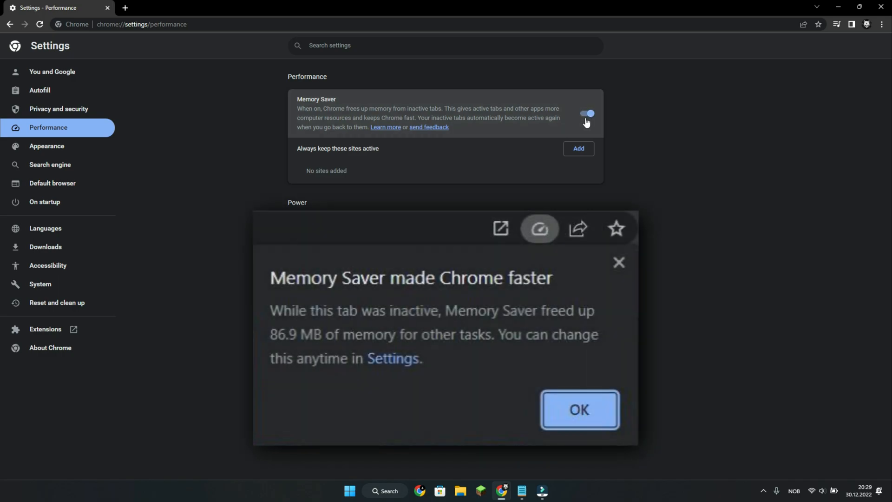
mouse_move(631, 126)
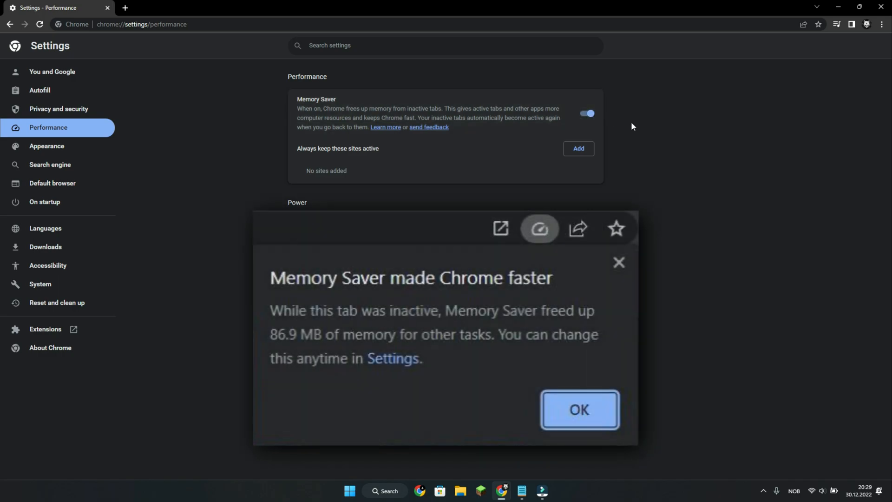
click(578, 409)
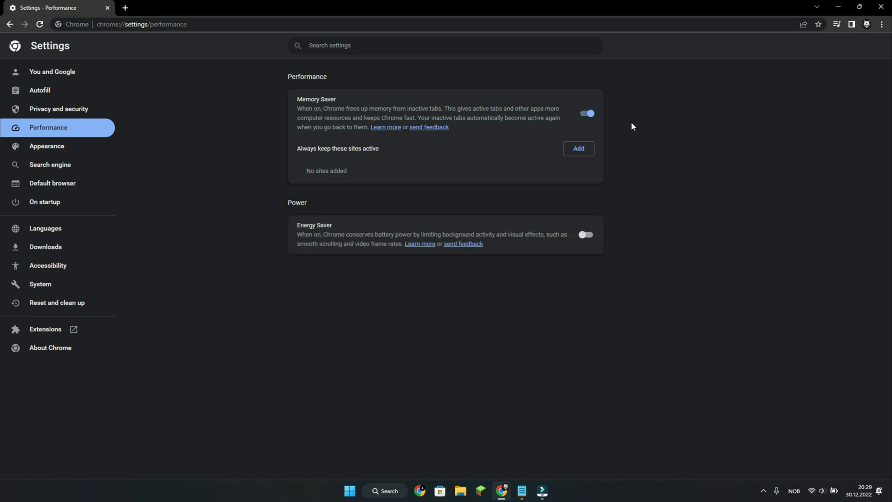
Enable Energy Saver with 'Turn on when my computer is unplugged' selected.
click(586, 234)
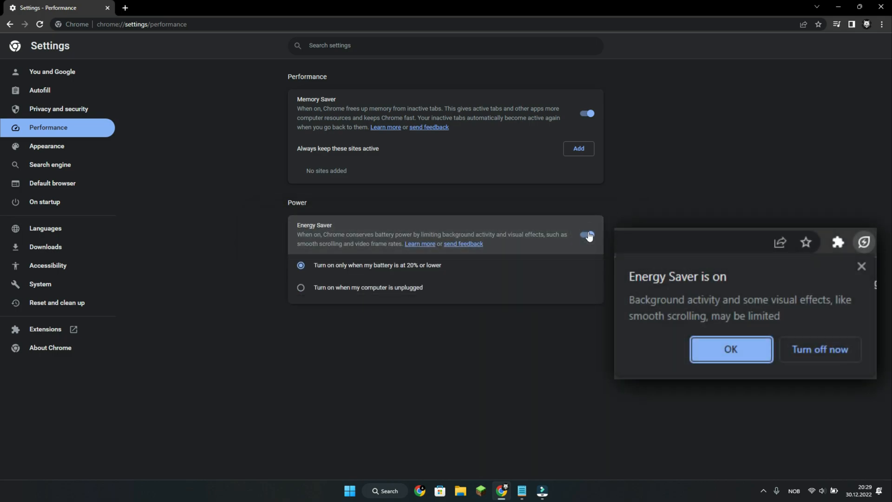
click(586, 234)
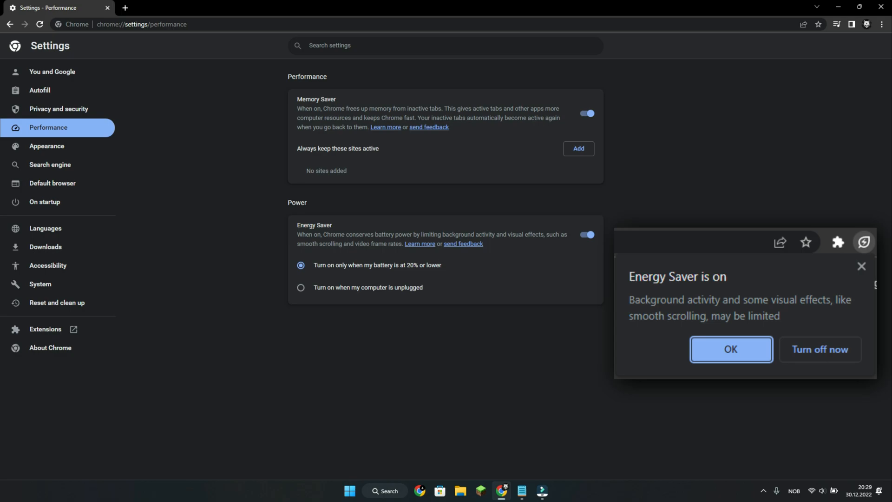
mouse_move(303, 301)
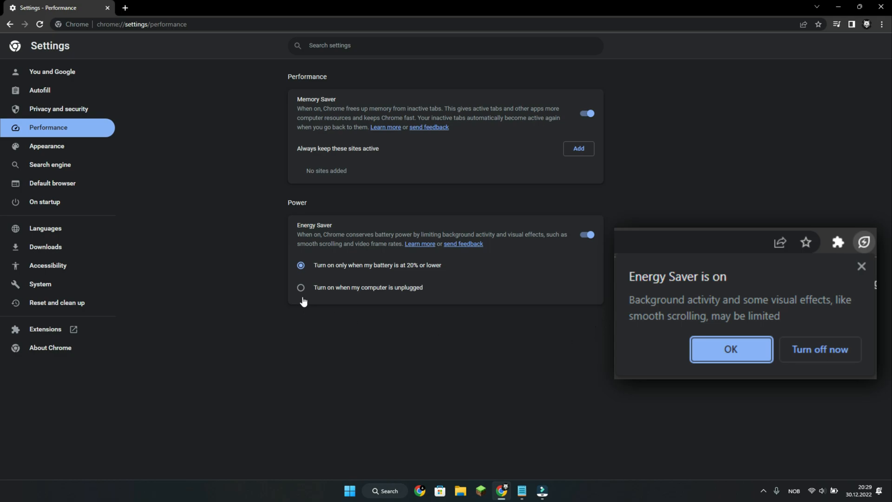
click(300, 287)
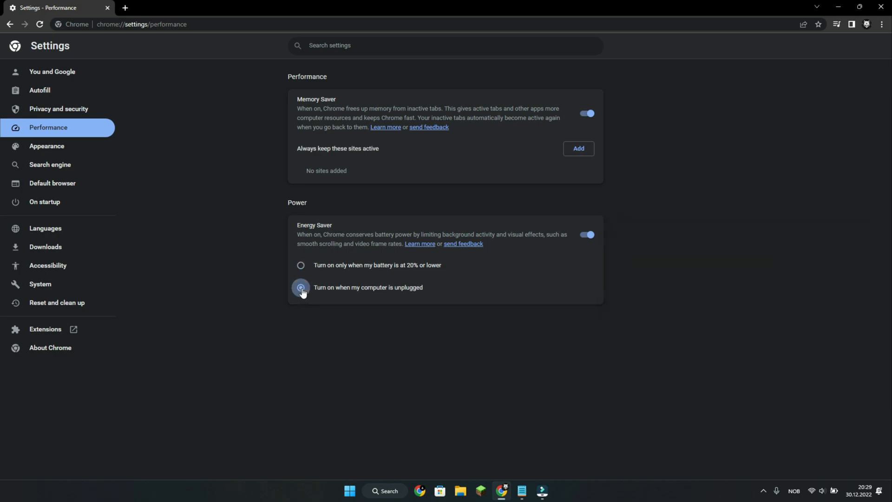